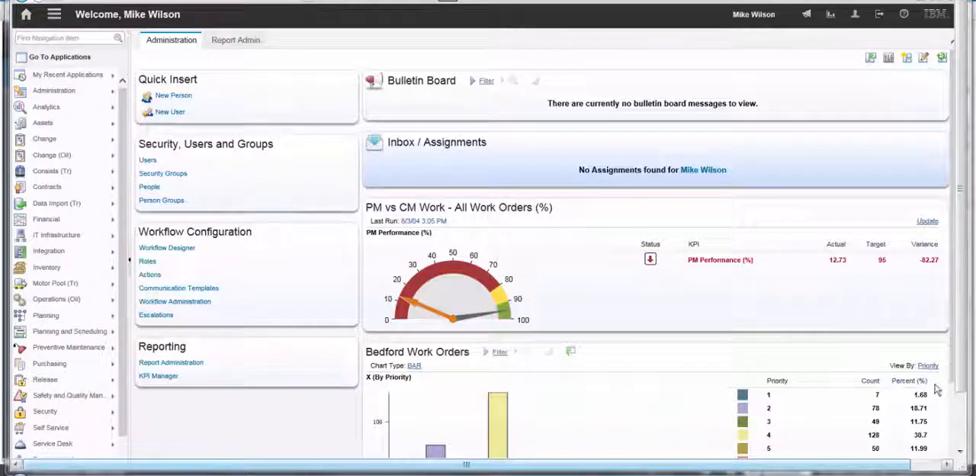
{"action": "mouse_move", "coordinate": [782, 276]}
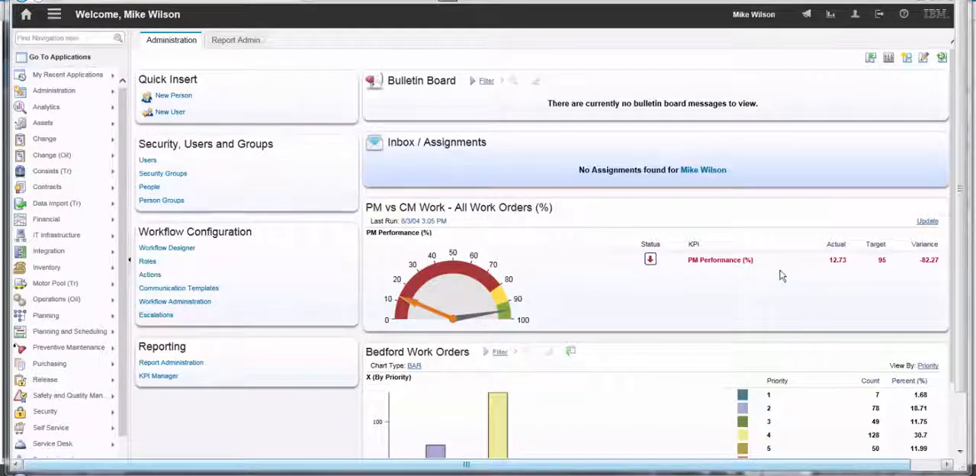
{"action": "mouse_move", "coordinate": [430, 235]}
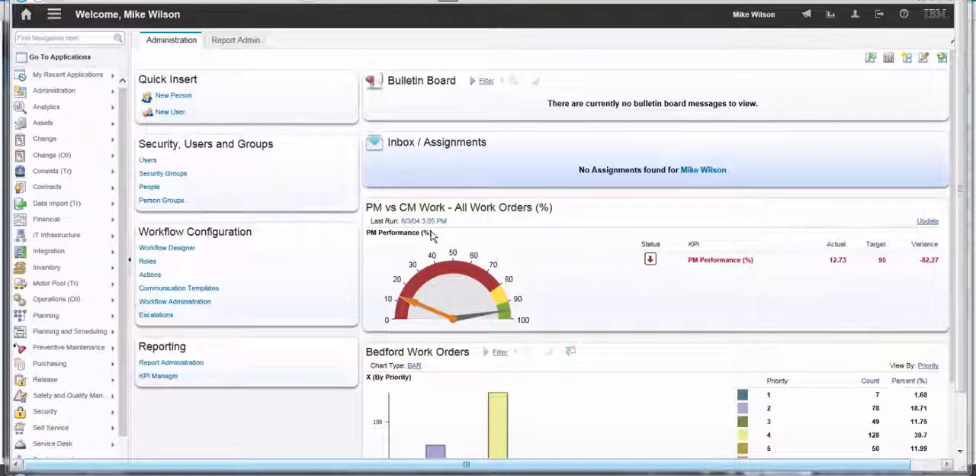
{"action": "mouse_move", "coordinate": [262, 109]}
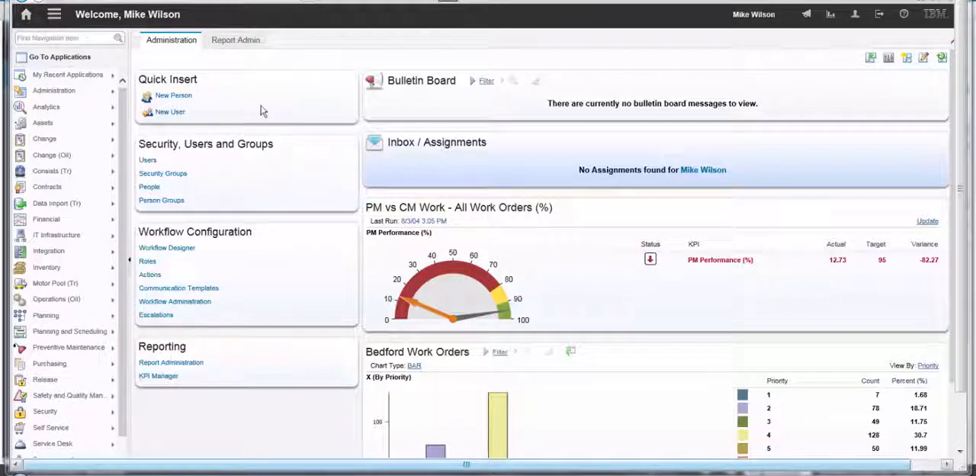
{"action": "mouse_move", "coordinate": [241, 344]}
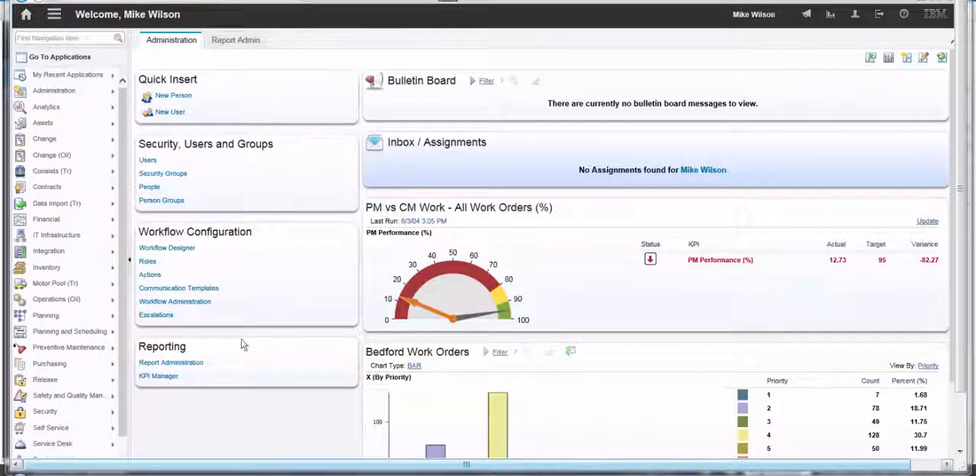
{"action": "mouse_move", "coordinate": [684, 341]}
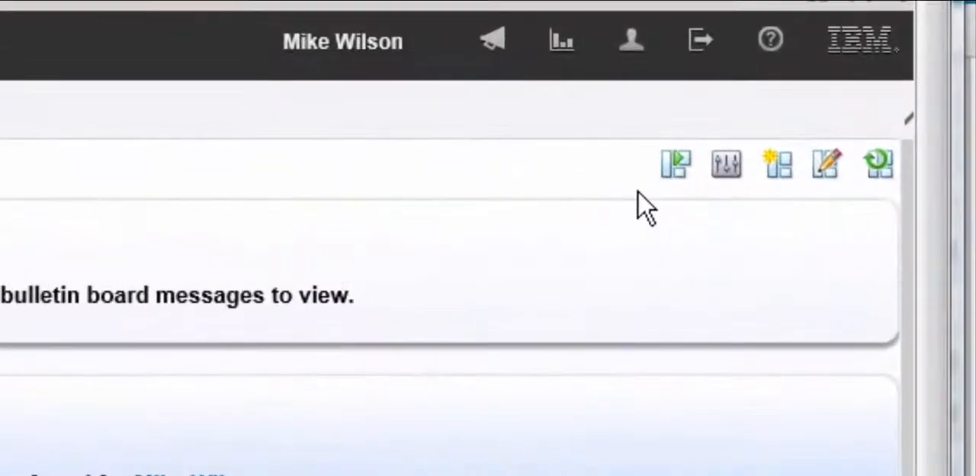
{"action": "mouse_move", "coordinate": [676, 163]}
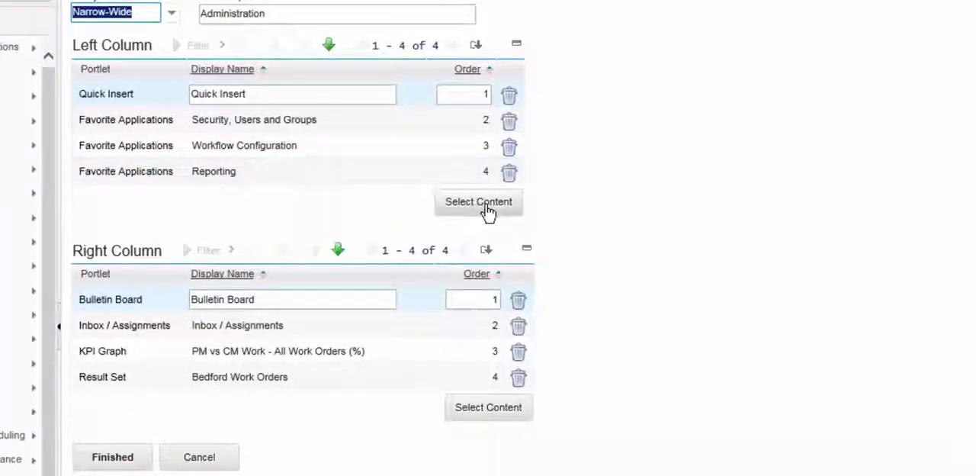
Add a Quick Insert portlet to the left column via Select Content and save the layout
{"action": "left_click", "coordinate": [479, 201]}
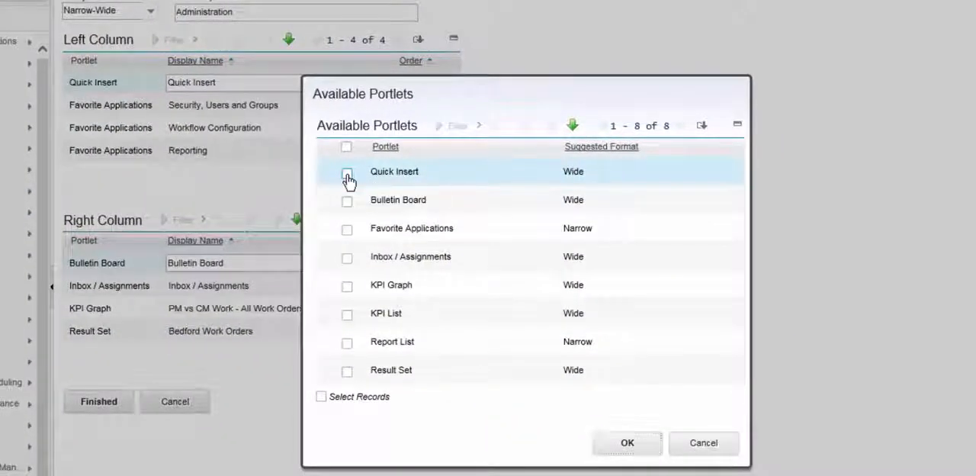
{"action": "left_click", "coordinate": [348, 171]}
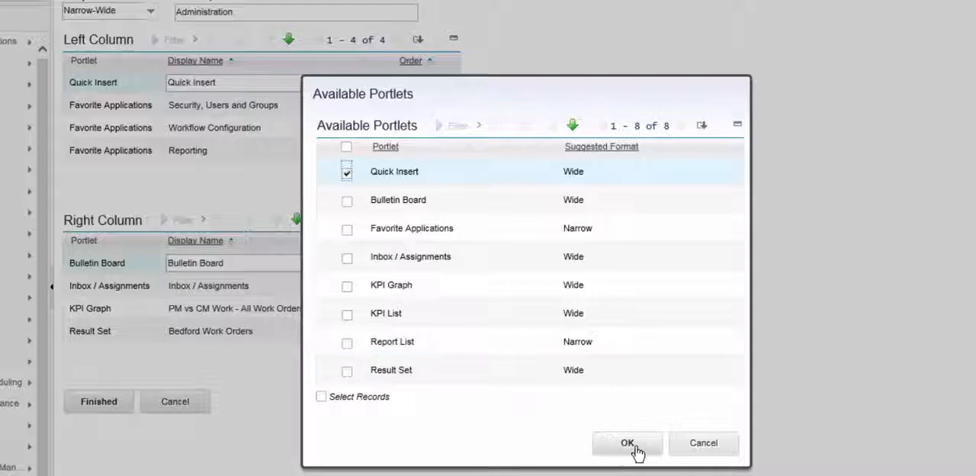
{"action": "left_click", "coordinate": [627, 442]}
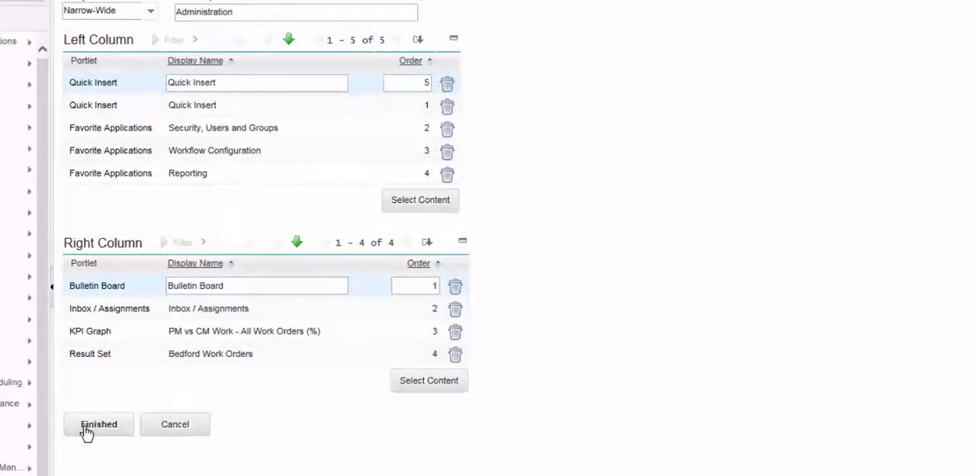
{"action": "left_click", "coordinate": [98, 424]}
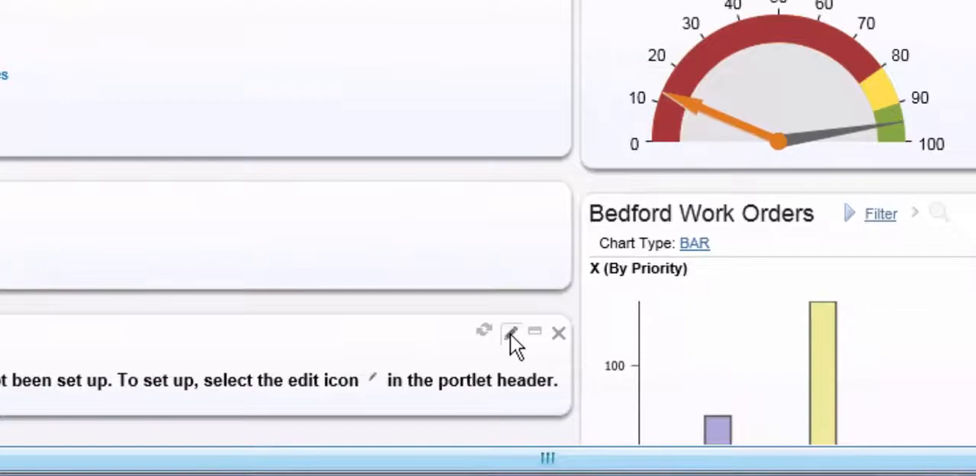
In the new portlet's setup, filter the Select Actions list to the ASSET application
{"action": "left_click", "coordinate": [510, 333]}
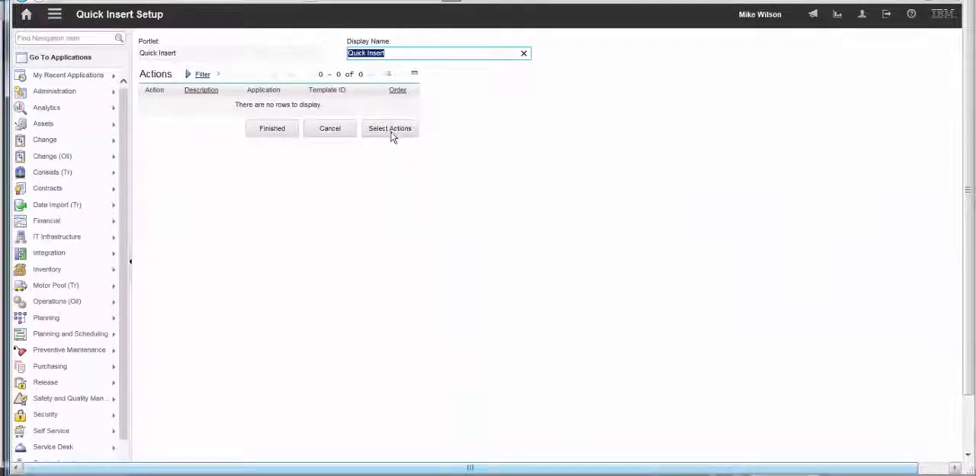
{"action": "left_click", "coordinate": [390, 128]}
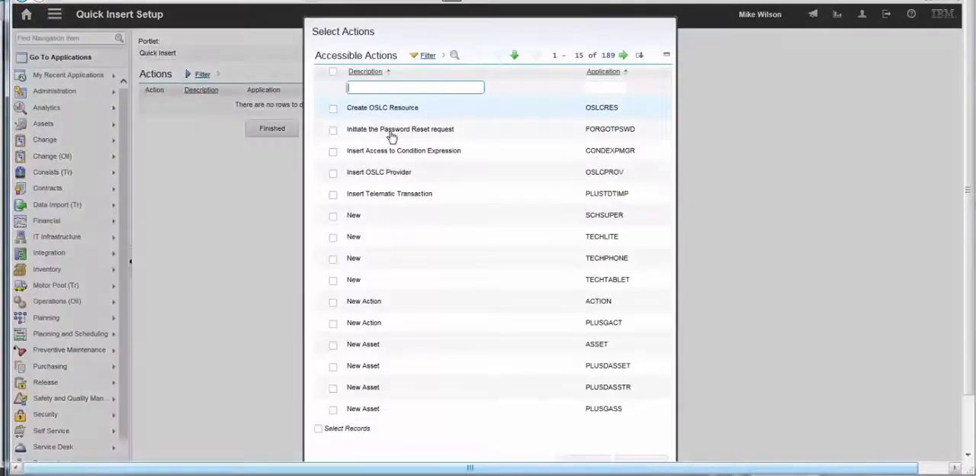
{"action": "left_click", "coordinate": [602, 87]}
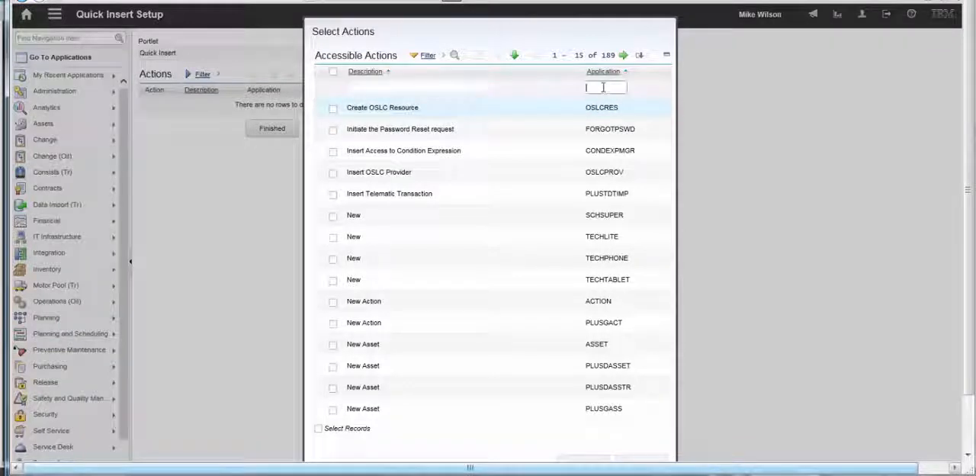
{"action": "type", "text": "A"}
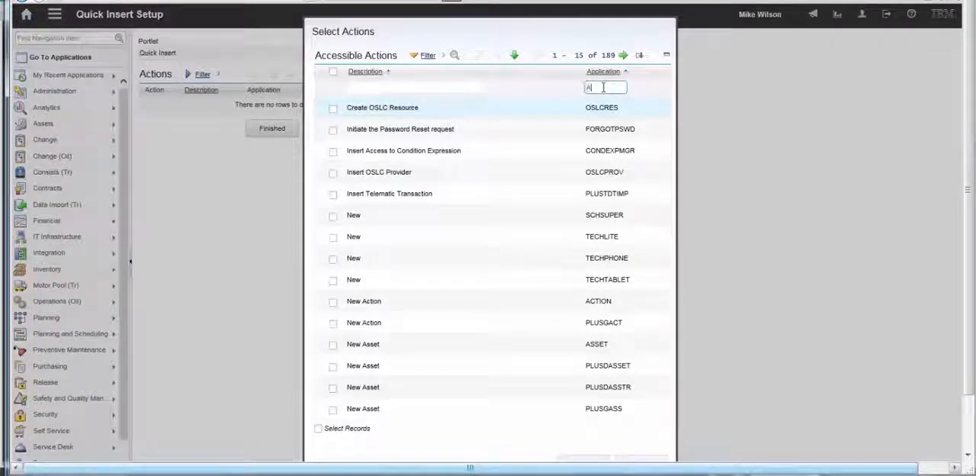
{"action": "type", "text": "ASSET"}
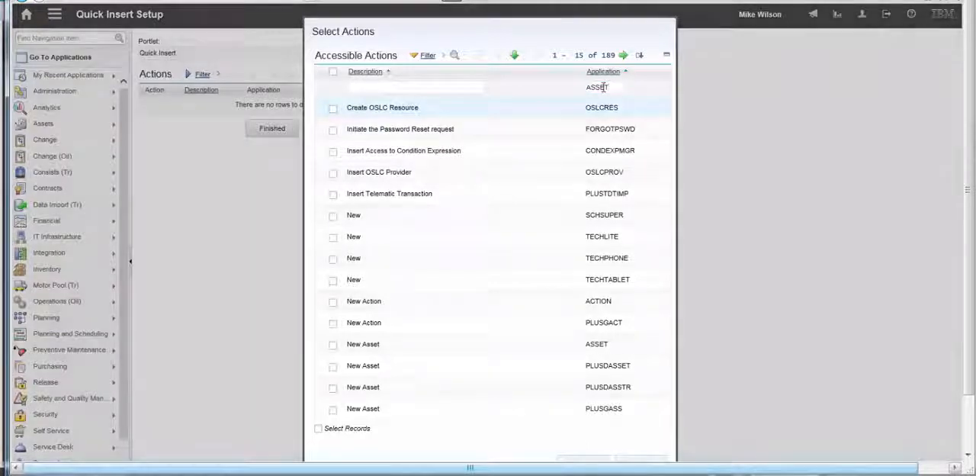
{"action": "type", "text": "ASSET"}
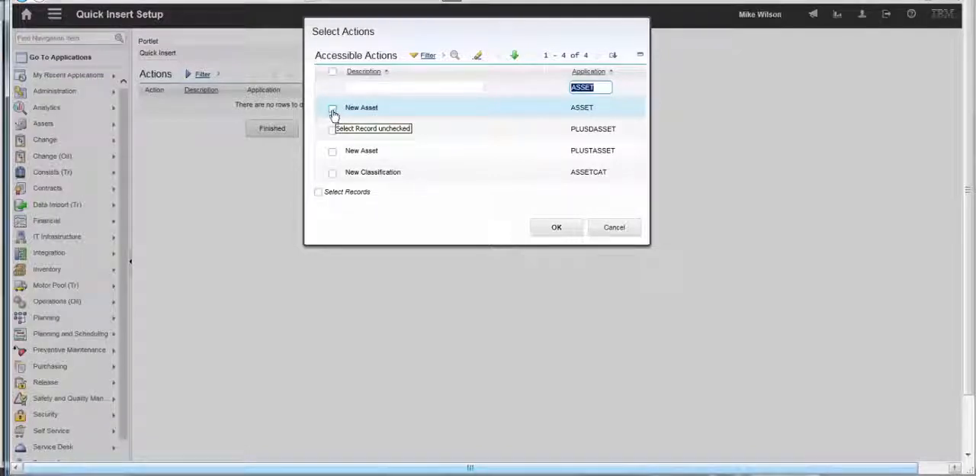
Choose the New Asset action from ASSET and confirm the selection
{"action": "left_click", "coordinate": [333, 106]}
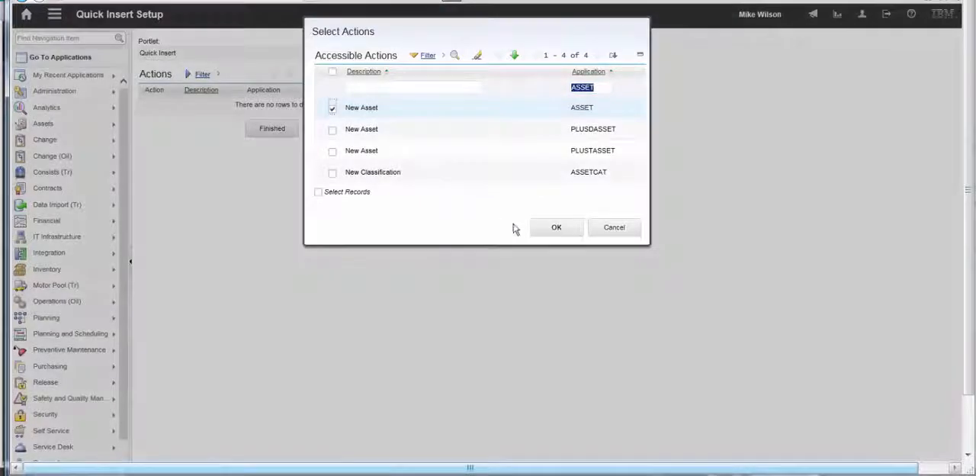
{"action": "left_click", "coordinate": [556, 226]}
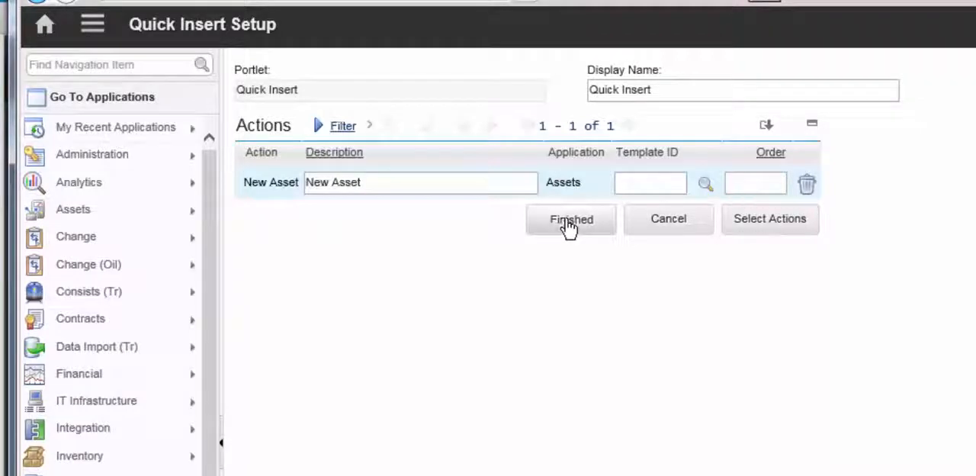
Finish the Quick Insert setup so the portlet shows its New Asset link
{"action": "left_click", "coordinate": [570, 219]}
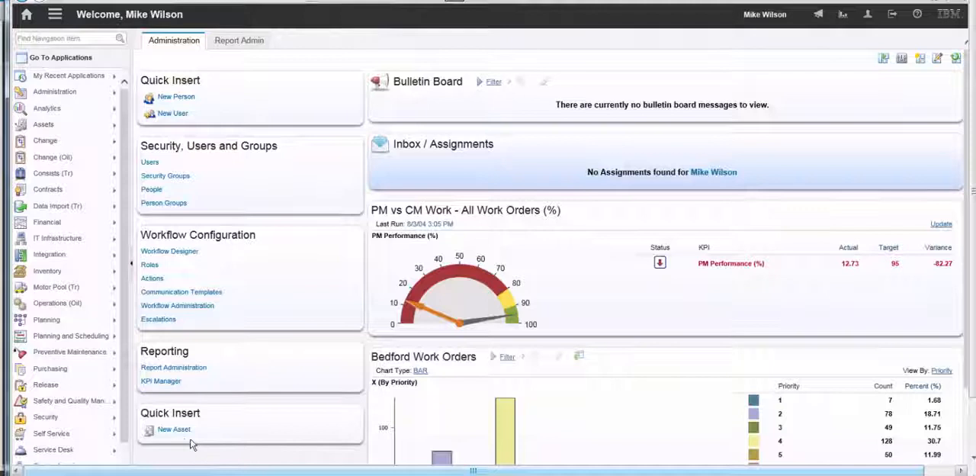
{"action": "mouse_move", "coordinate": [173, 430]}
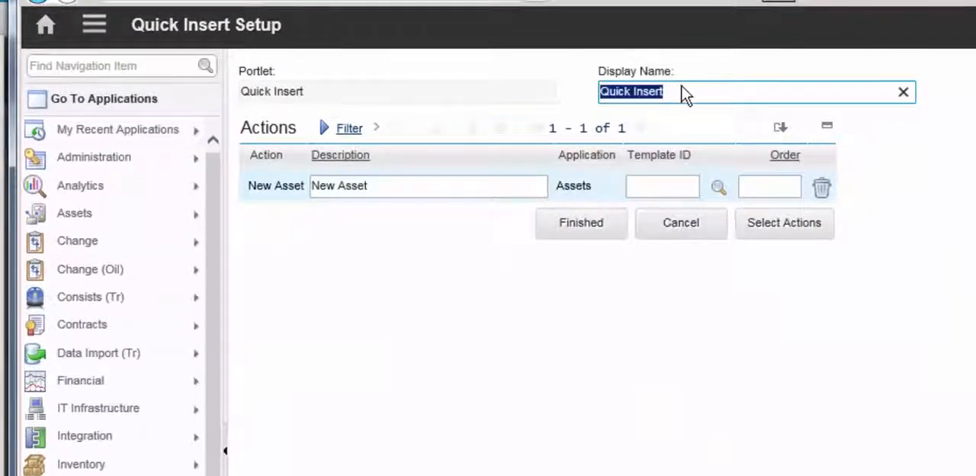
{"action": "mouse_move", "coordinate": [594, 96]}
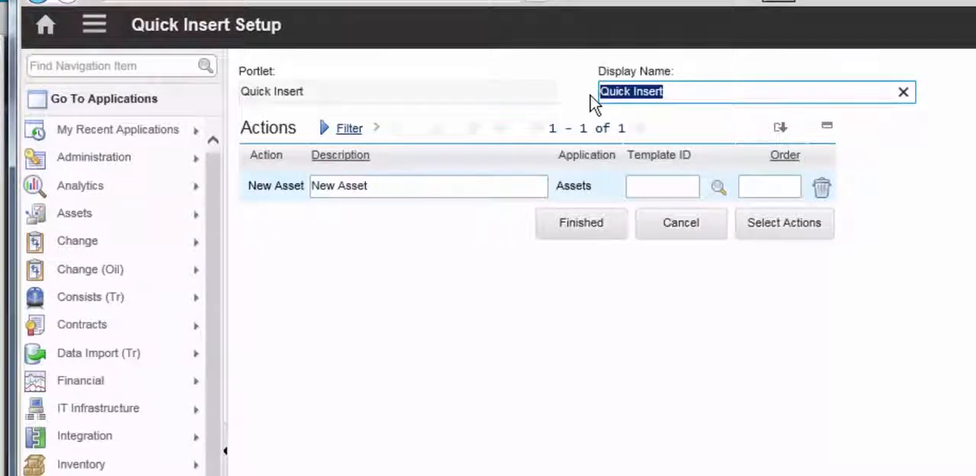
Set the portlet's Display Name to 'Create new asset'
{"action": "type", "text": "Cre"}
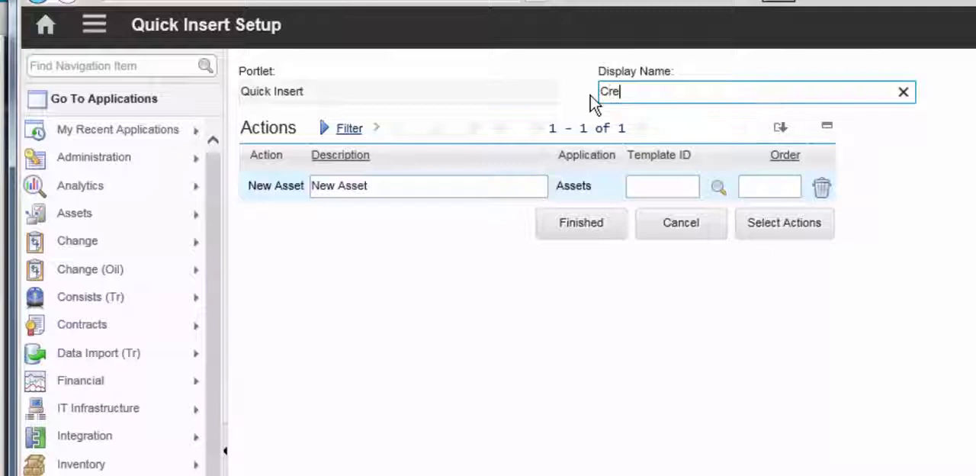
{"action": "type", "text": "ate new a"}
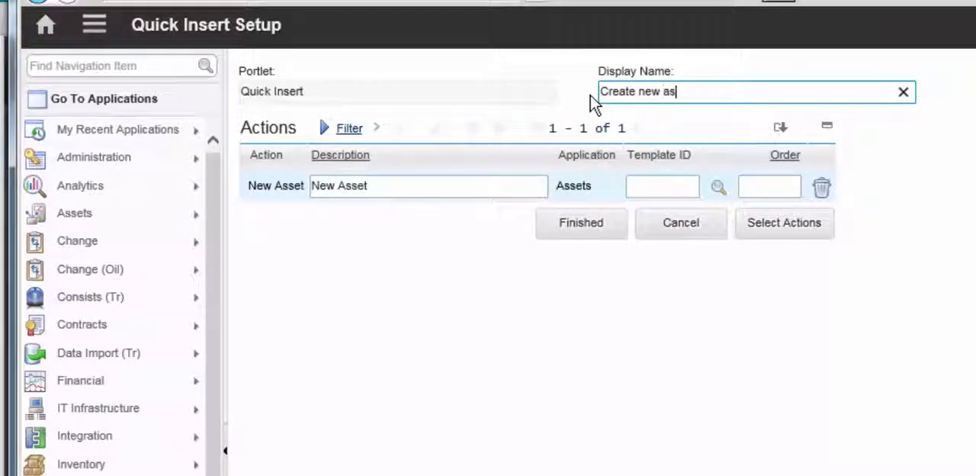
{"action": "type", "text": "set"}
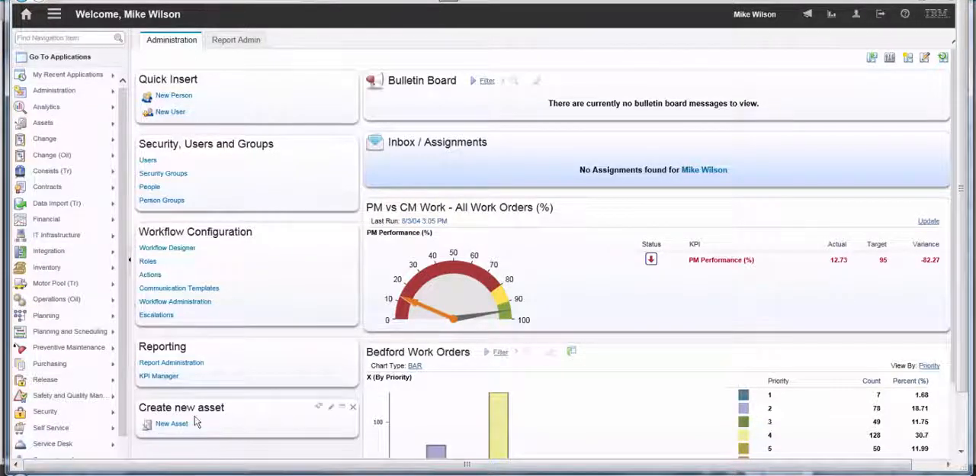
{"action": "mouse_move", "coordinate": [166, 427]}
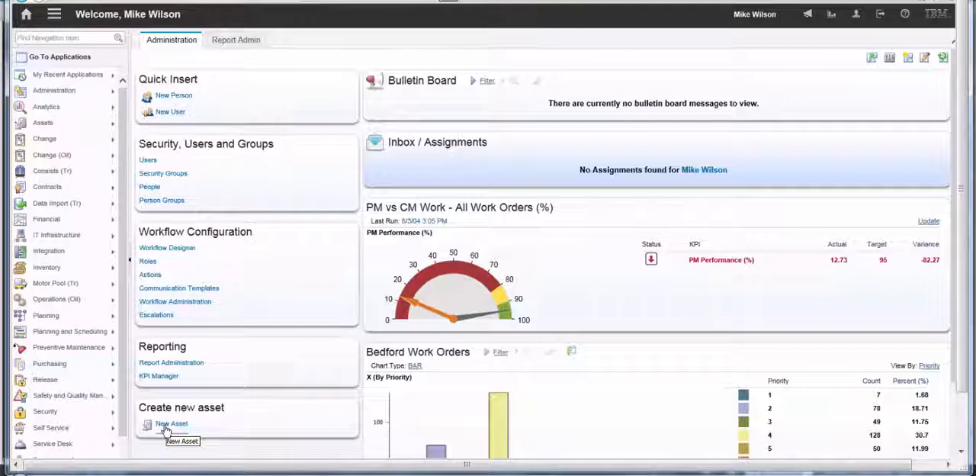
{"action": "left_click", "coordinate": [171, 424]}
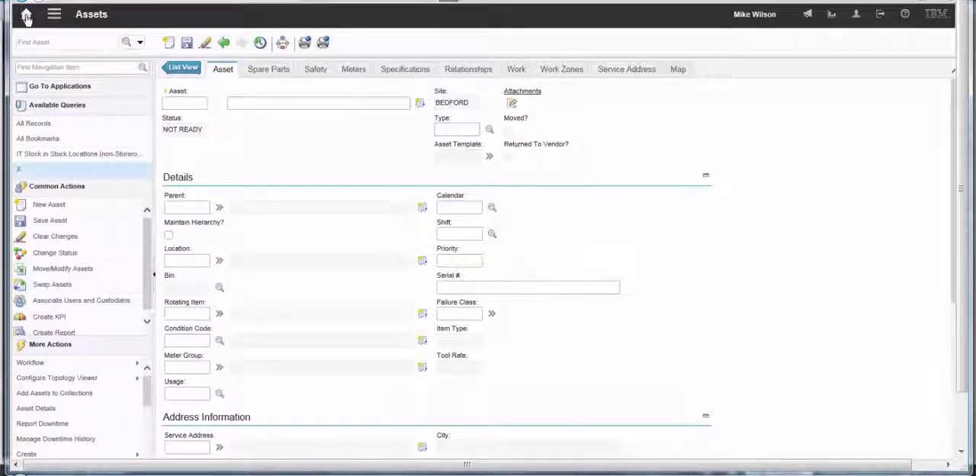
{"action": "left_click", "coordinate": [26, 15]}
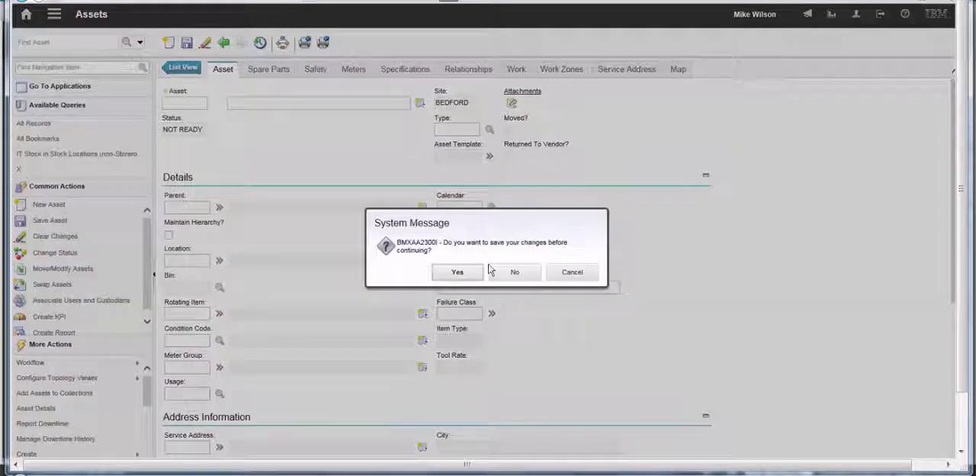
{"action": "left_click", "coordinate": [514, 271]}
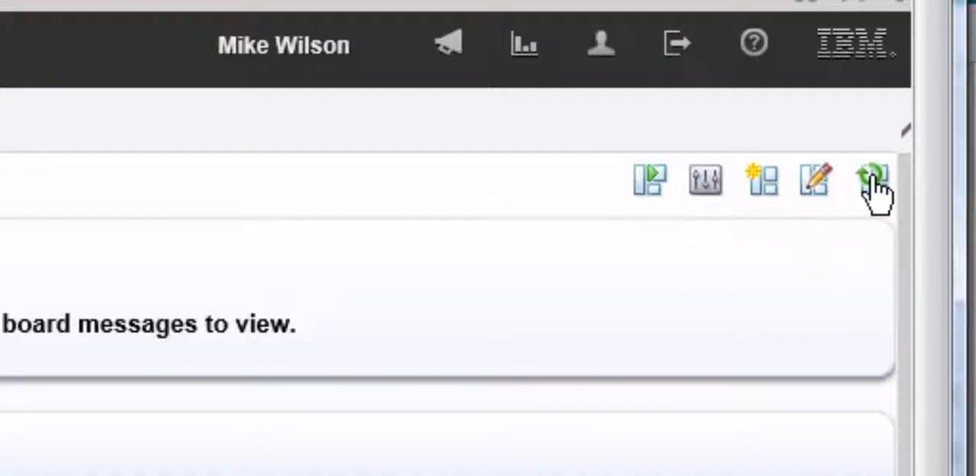
{"action": "mouse_move", "coordinate": [873, 180]}
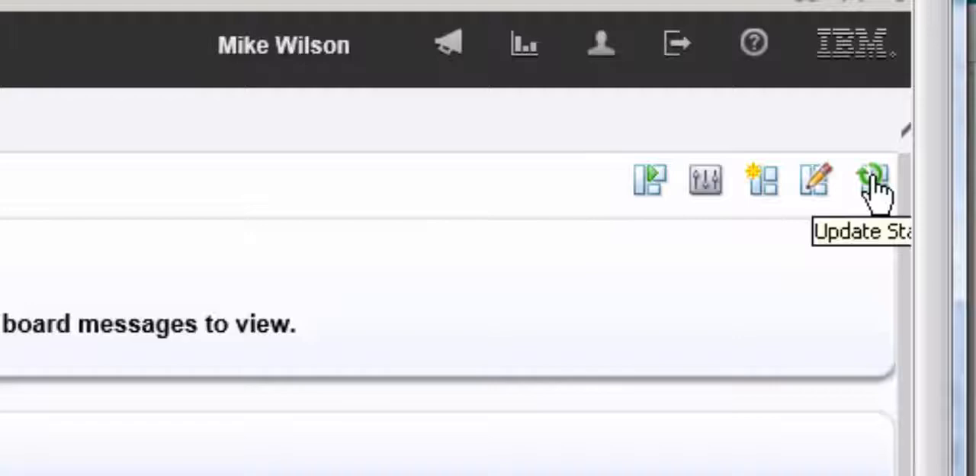